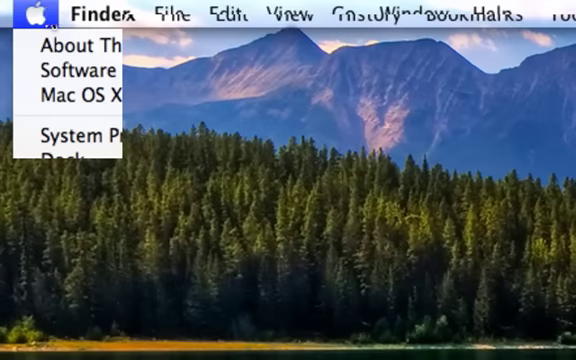
Step: View and close the Mac's system details, then have Software Update find available updates
{"action": "left_click", "coordinate": [37, 16]}
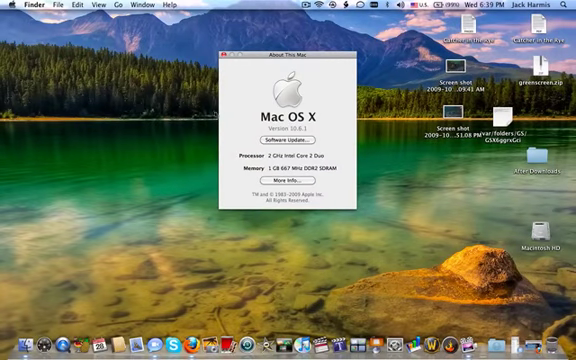
{"action": "mouse_move", "coordinate": [288, 132]}
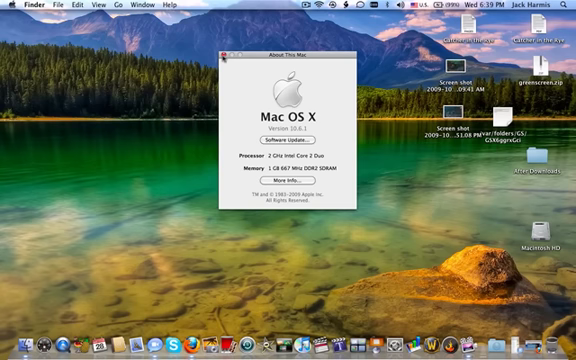
{"action": "left_click", "coordinate": [221, 49]}
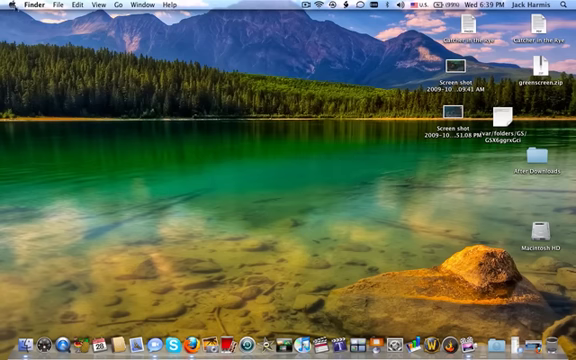
{"action": "left_click", "coordinate": [8, 6]}
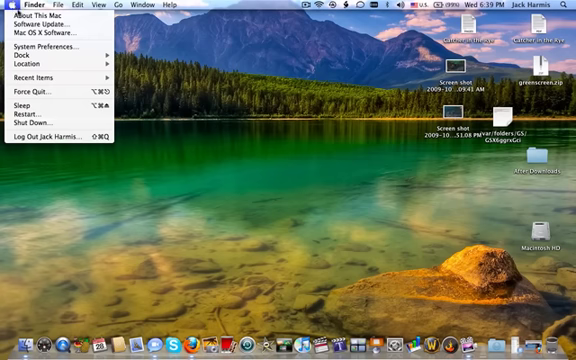
{"action": "mouse_move", "coordinate": [45, 32]}
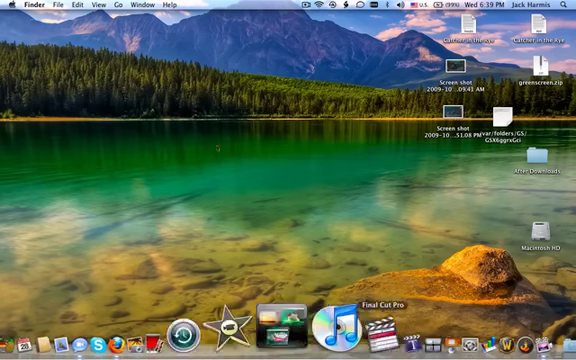
{"action": "left_click", "coordinate": [11, 5]}
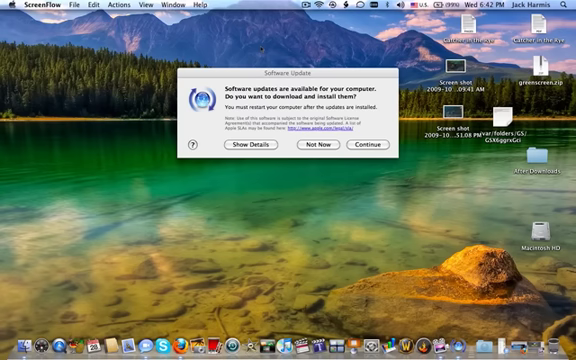
{"action": "mouse_move", "coordinate": [240, 150]}
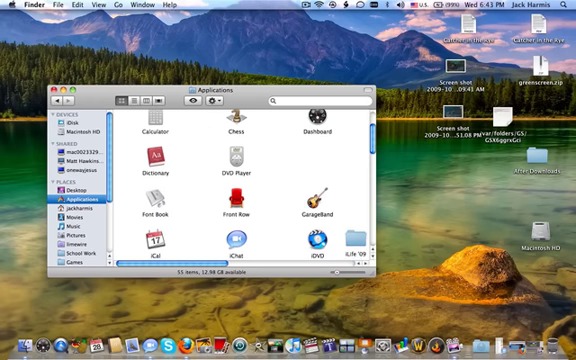
Step: Scroll down through the Applications folder in the Finder window
{"action": "scroll", "scroll_direction": "down", "scroll_amount": 3}
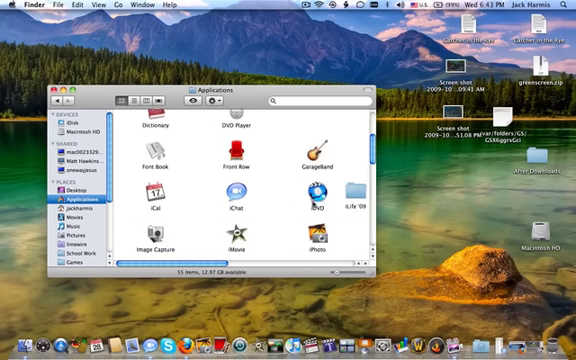
{"action": "scroll", "scroll_direction": "down", "scroll_amount": 3}
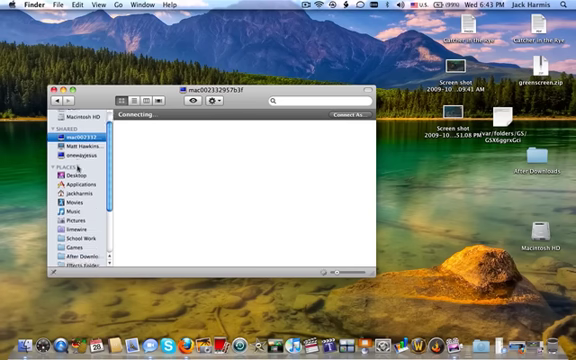
Step: Close the network browsing window and search Spotlight for 'mail'
{"action": "left_click", "coordinate": [63, 97]}
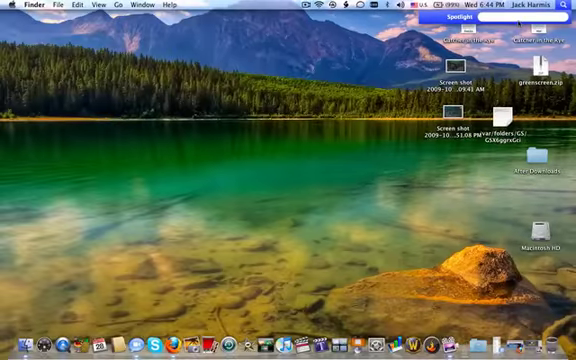
{"action": "type", "text": "mail"}
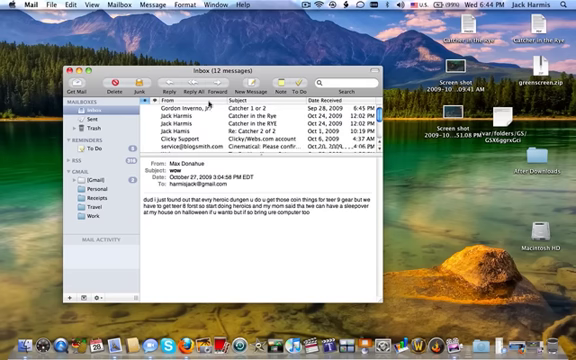
{"action": "mouse_move", "coordinate": [174, 174]}
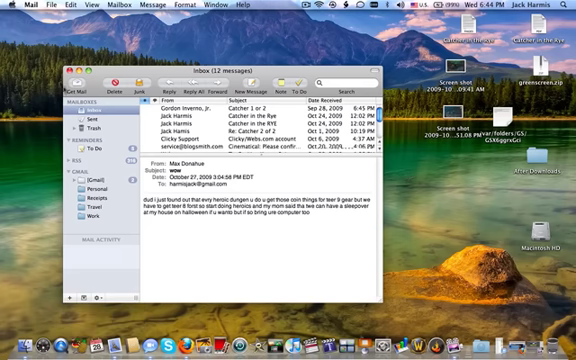
Step: Review the Gmail IMAP account in Mail Preferences, cancelling the new-account sheet, then quit Mail
{"action": "left_click", "coordinate": [19, 5]}
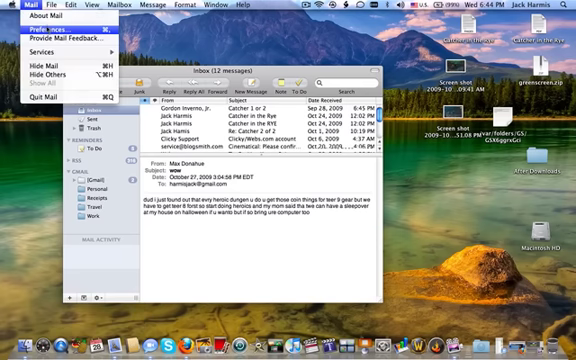
{"action": "left_click", "coordinate": [35, 34]}
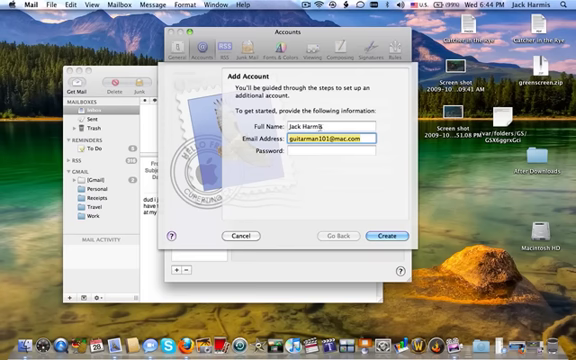
{"action": "mouse_move", "coordinate": [343, 90]}
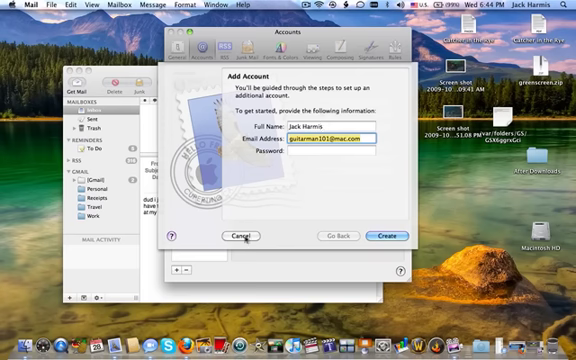
{"action": "left_click", "coordinate": [382, 236]}
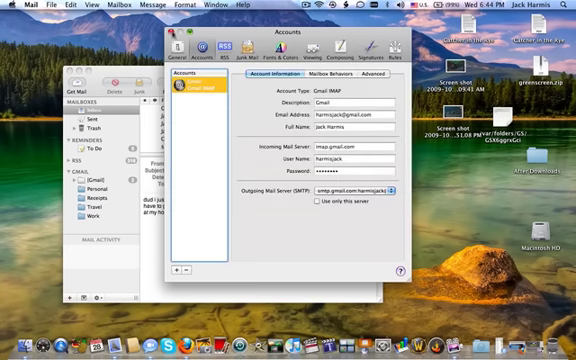
{"action": "left_click", "coordinate": [17, 7]}
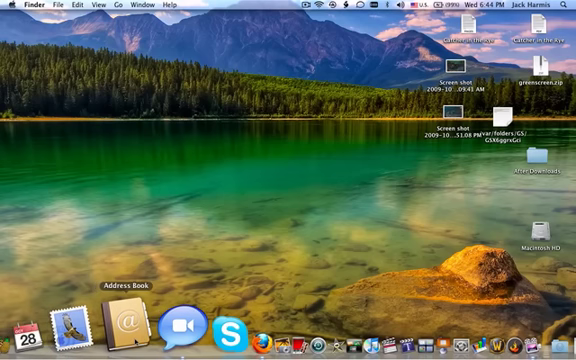
Step: Launch iChat from the Dock to see the buddy list of online contacts
{"action": "left_click", "coordinate": [181, 327]}
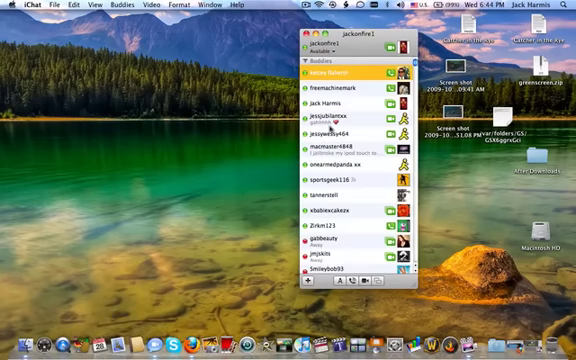
{"action": "mouse_move", "coordinate": [330, 122]}
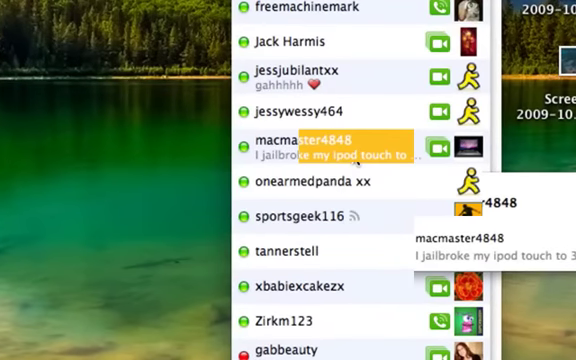
{"action": "mouse_move", "coordinate": [409, 130]}
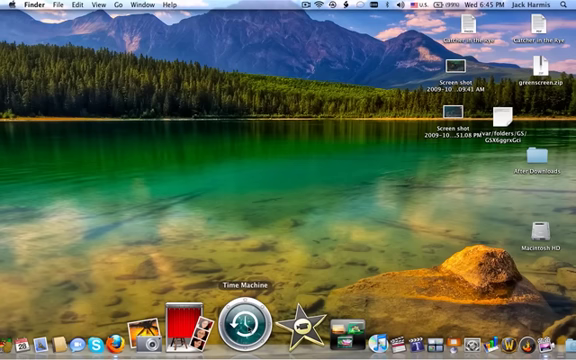
Step: Launch Time Machine from the Dock, which warns the backup disk can't be found
{"action": "left_click", "coordinate": [236, 319]}
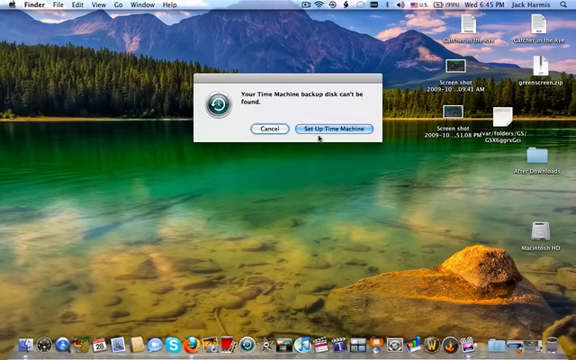